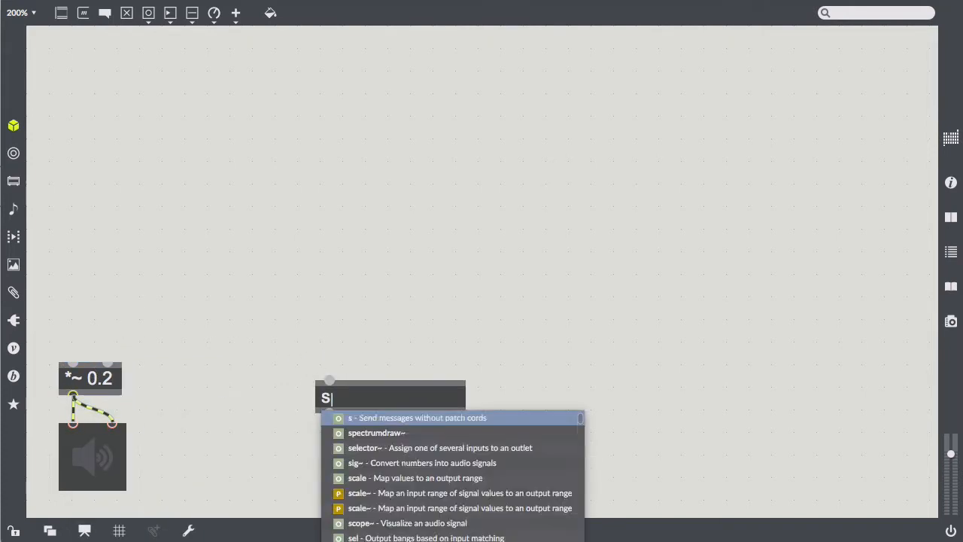
# Add a spectrumdraw~ display and a gen~ object feeding the *~ 0.2 gain stage.
pyautogui.click(377, 434)
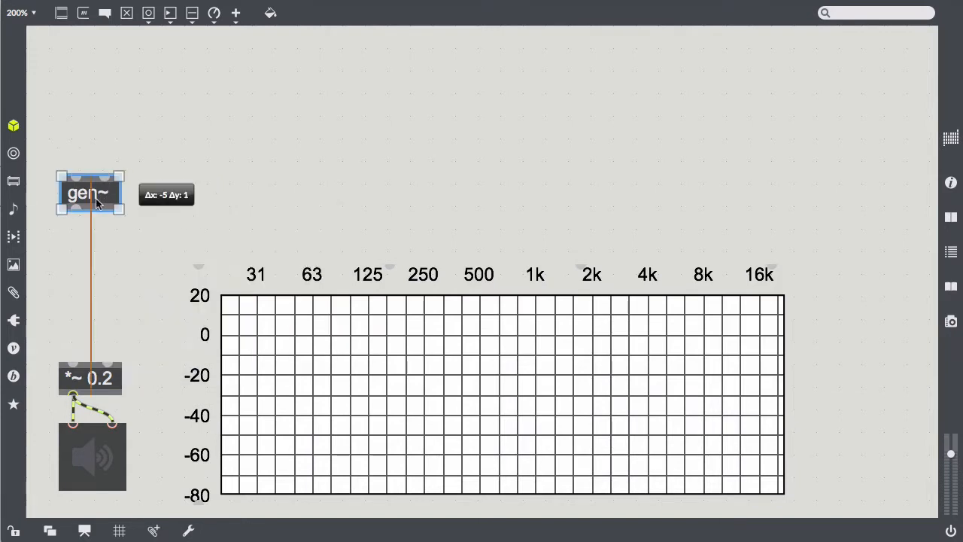
pyautogui.moveTo(90, 192); pyautogui.dragTo(88, 208)
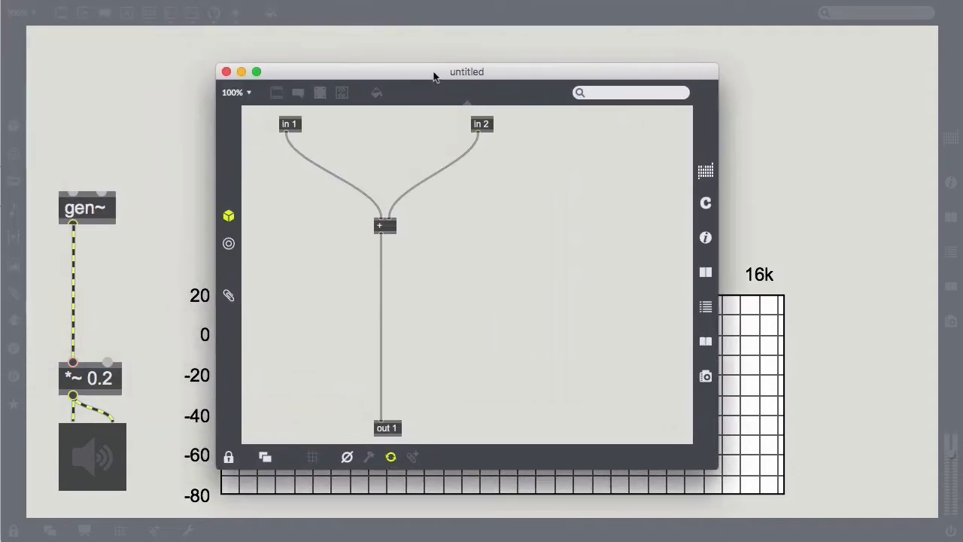
pyautogui.click(236, 92)
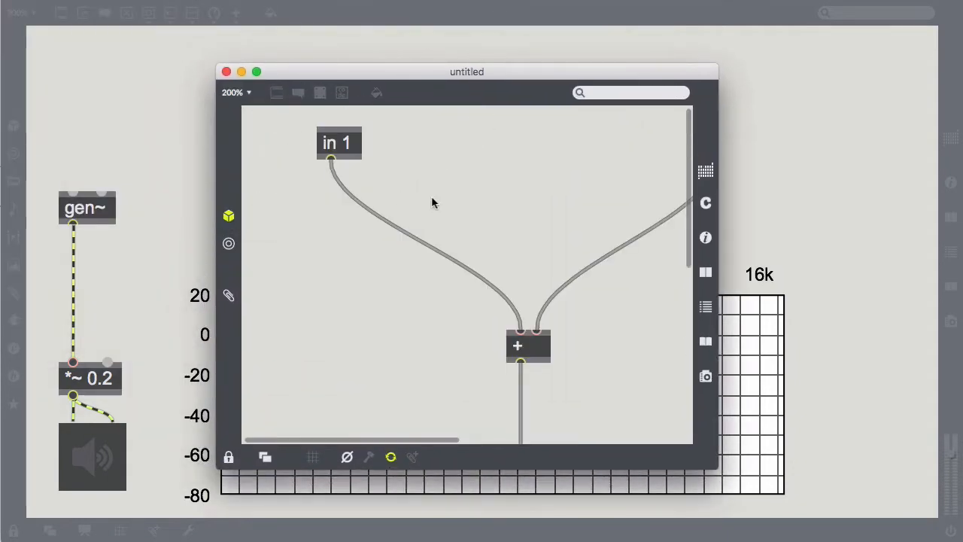
pyautogui.click(228, 457)
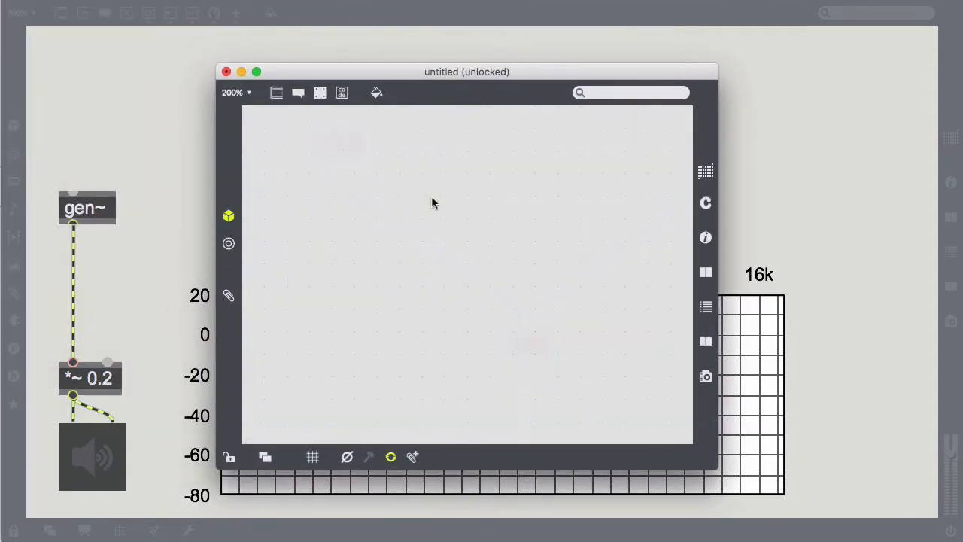
pyautogui.moveTo(319, 92)
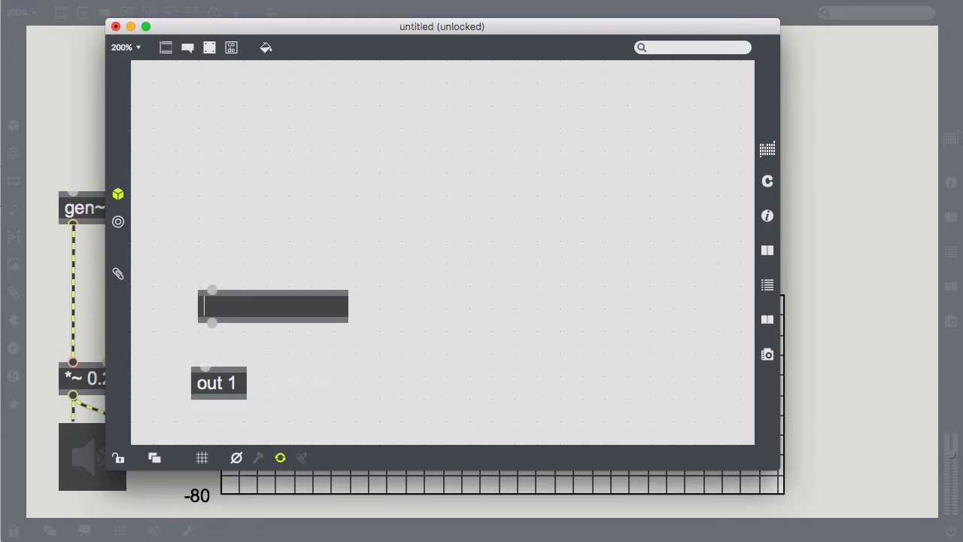
pyautogui.write('* 0.2')
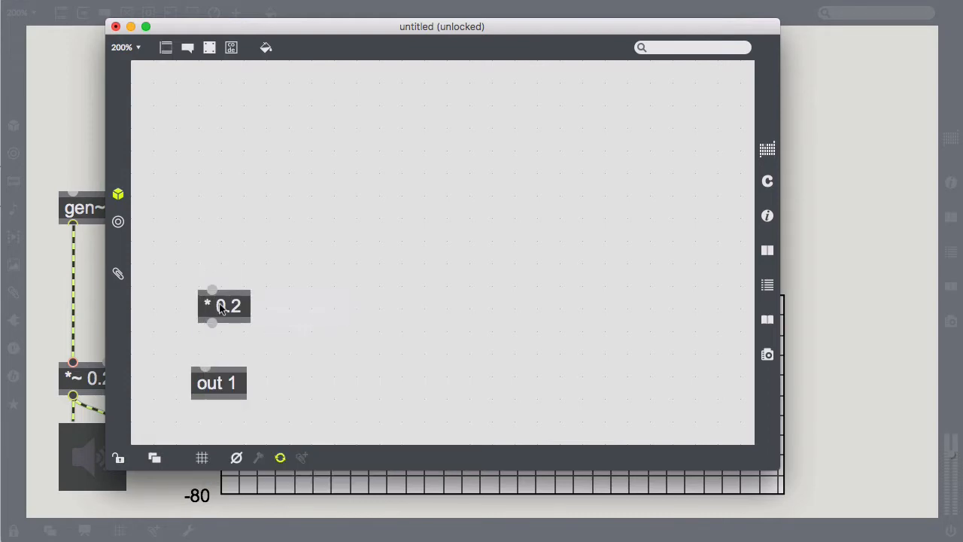
pyautogui.moveTo(223, 305); pyautogui.dragTo(217, 322)
pyautogui.write('cycle @index phase')
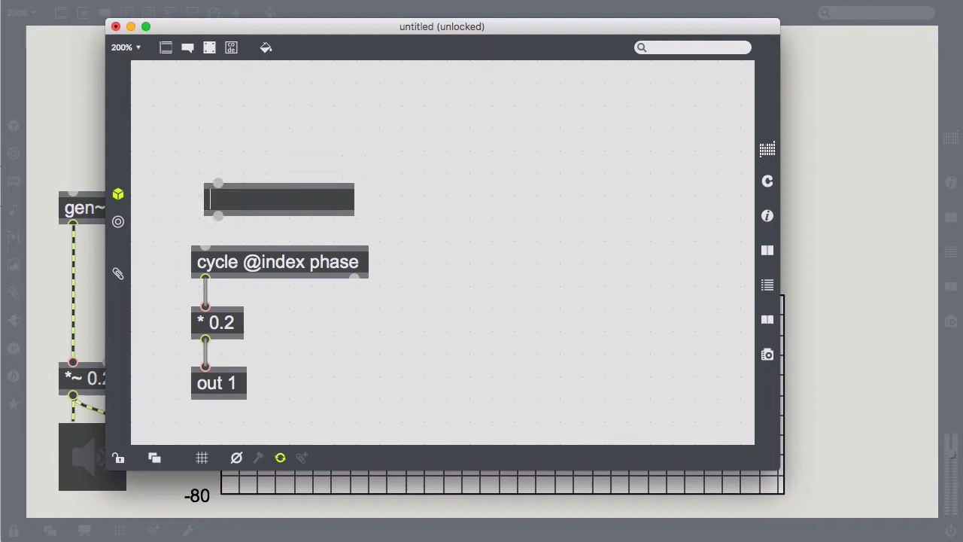
pyautogui.write('phasor')
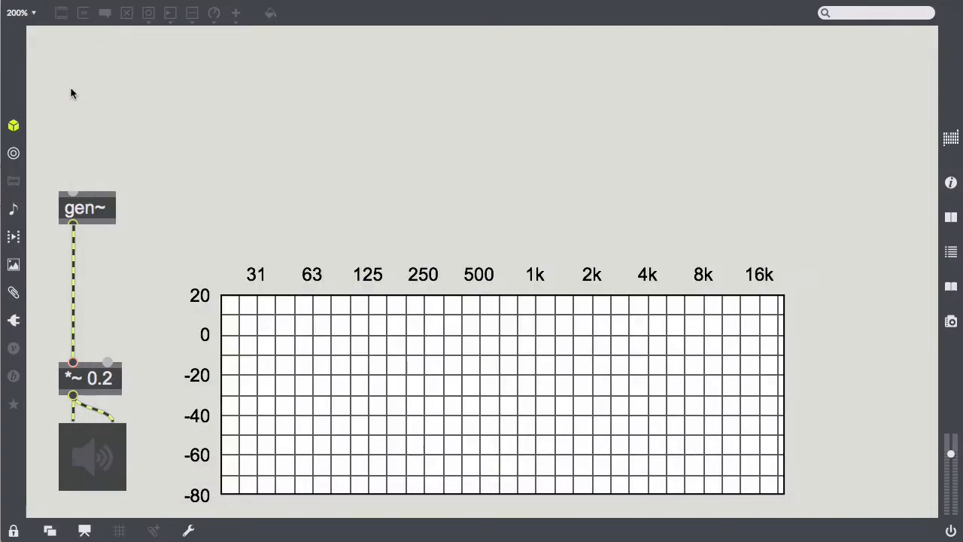
# Add a live.dial named pitch ranged 20. 2000. Hz and wire it into gen~.
pyautogui.write('live.dial')
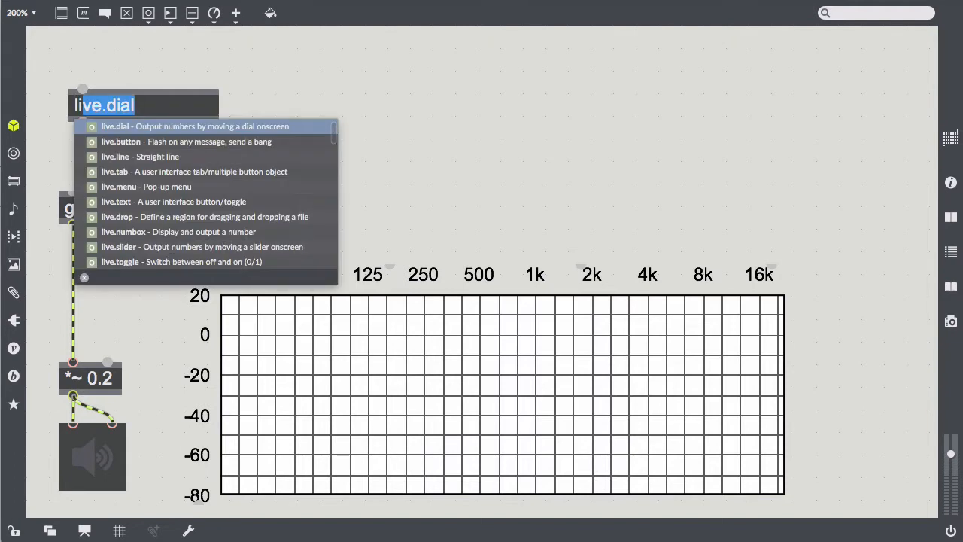
pyautogui.click(195, 126)
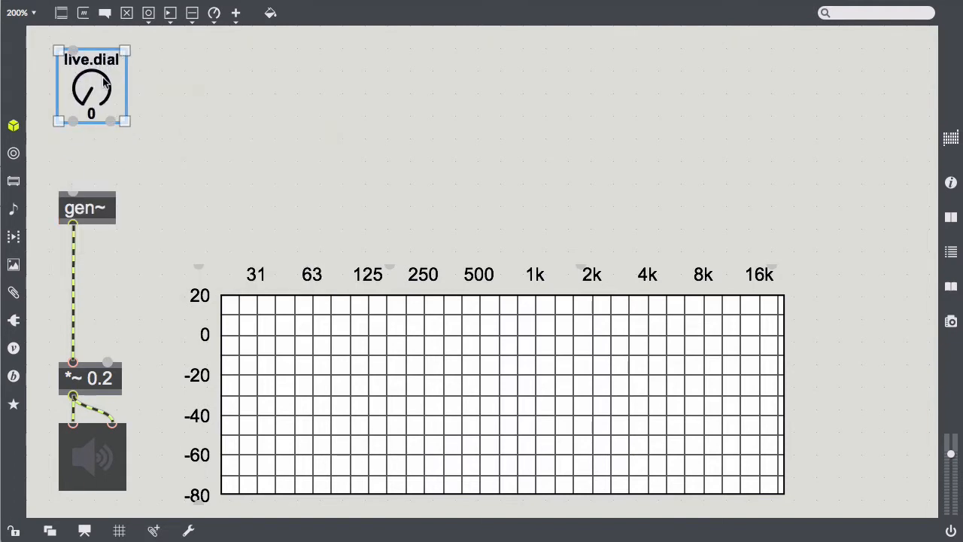
pyautogui.moveTo(421, 124)
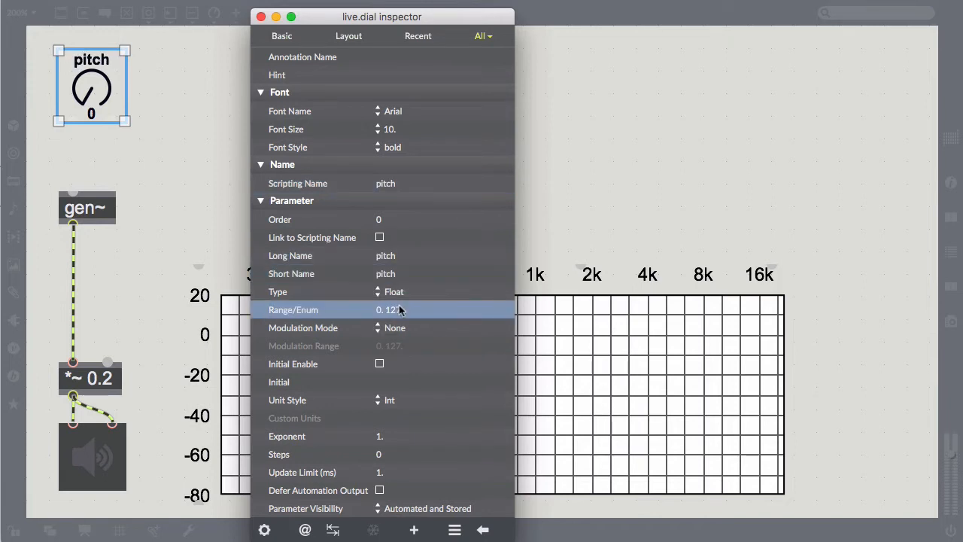
pyautogui.write('20. 2000.')
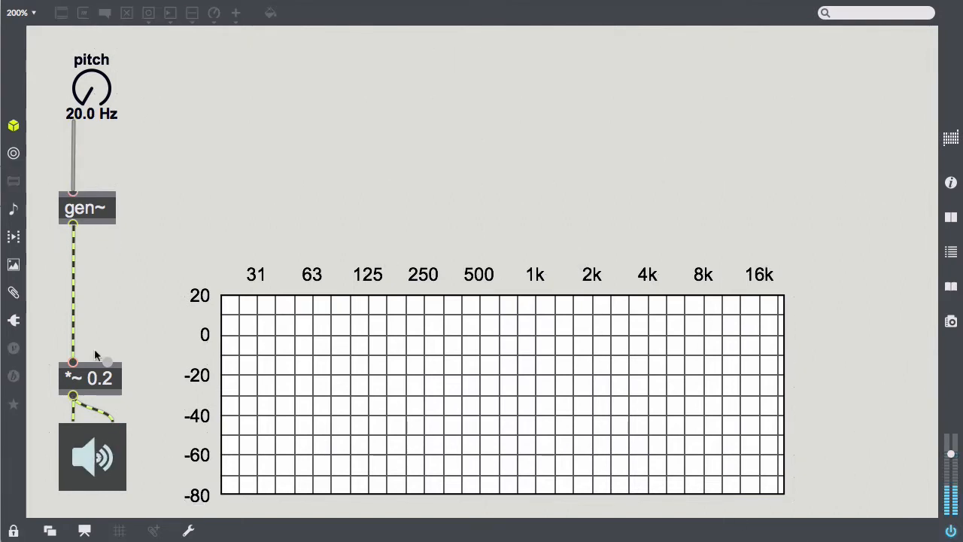
# Raise pitch to about 379 Hz, then inside gen~ wire a cycle 0.5 × 100 modulator into the + stage.
pyautogui.moveTo(91, 89); pyautogui.dragTo(98, 68)
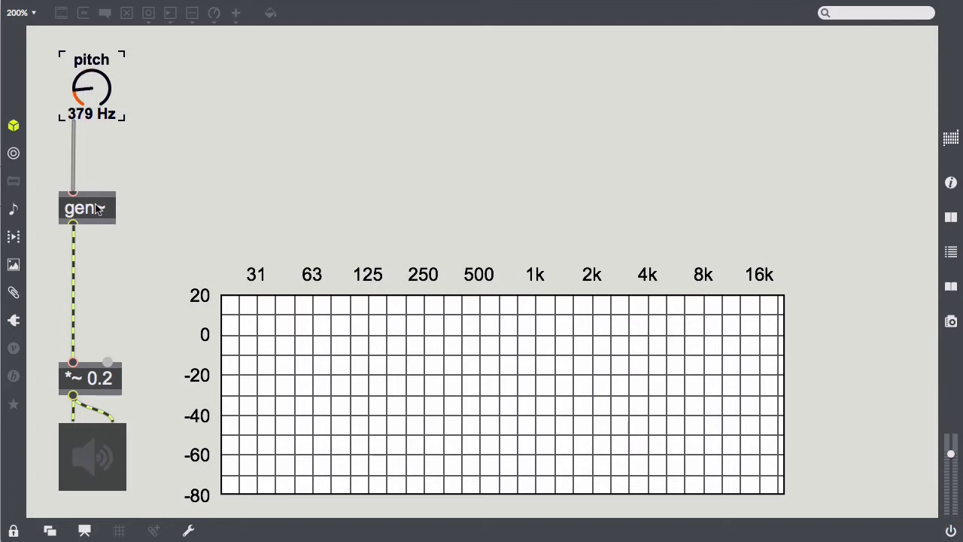
pyautogui.doubleClick(88, 208)
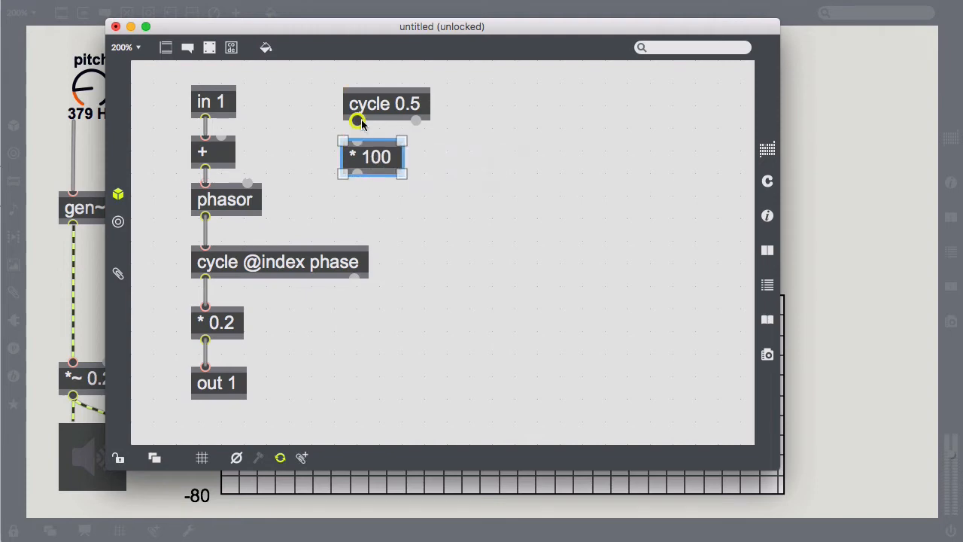
pyautogui.moveTo(349, 179); pyautogui.dragTo(229, 129)
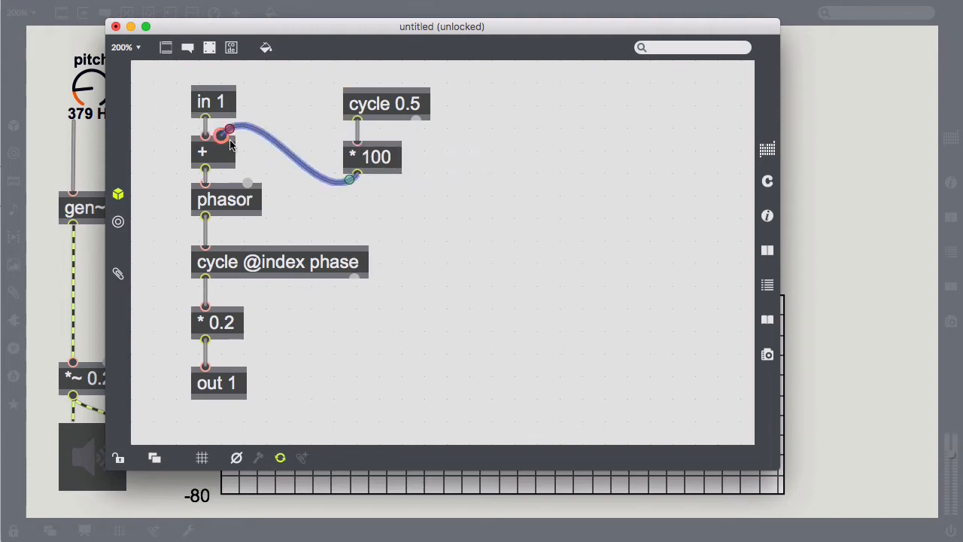
pyautogui.click(115, 27)
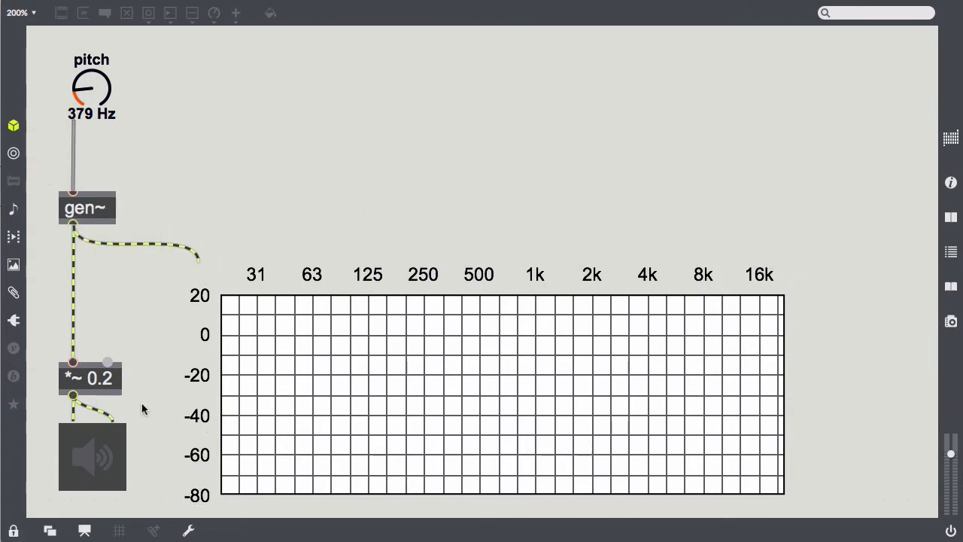
# Sweep pitch from about 753 Hz down to 363 Hz watching the spectrum, then reopen gen~.
pyautogui.moveTo(90, 86); pyautogui.dragTo(91, 72)
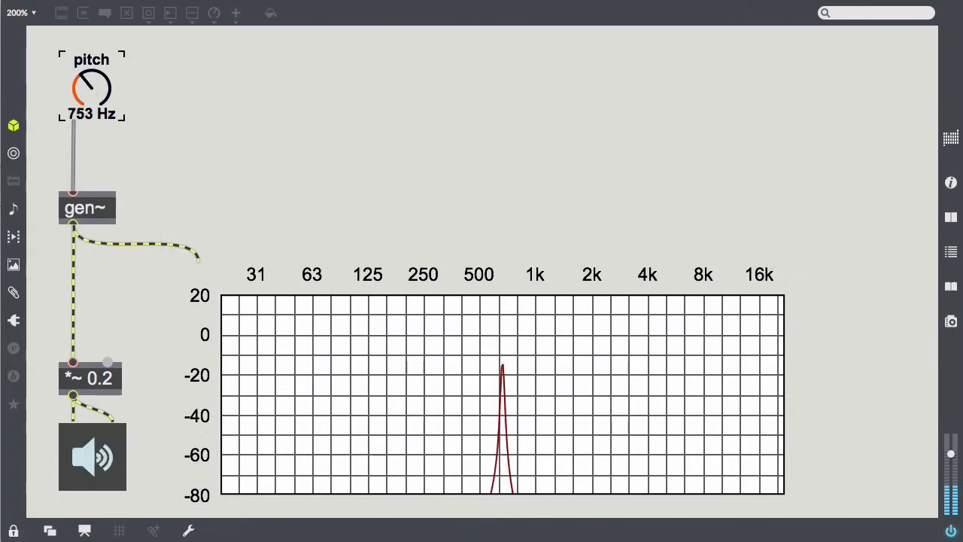
pyautogui.moveTo(90, 86); pyautogui.dragTo(91, 105)
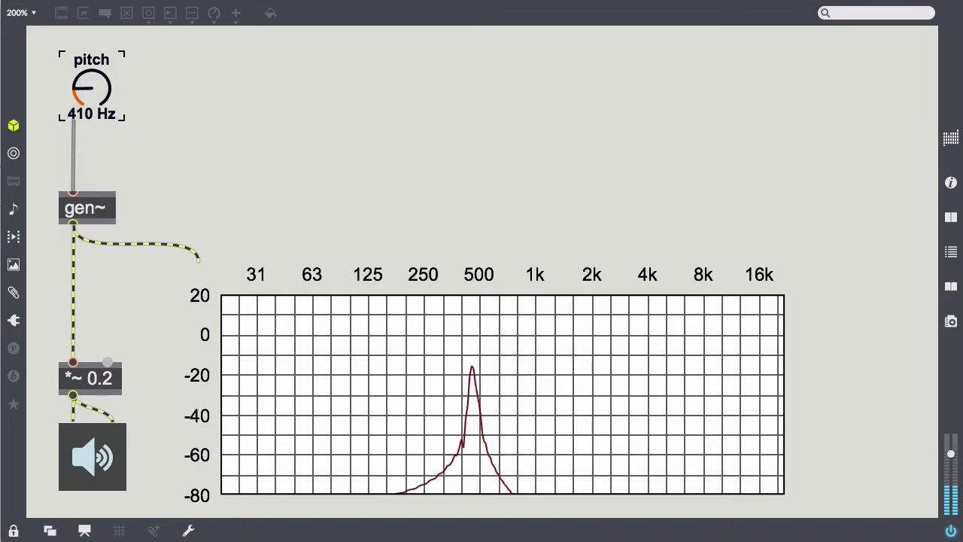
pyautogui.moveTo(90, 89); pyautogui.dragTo(89, 102)
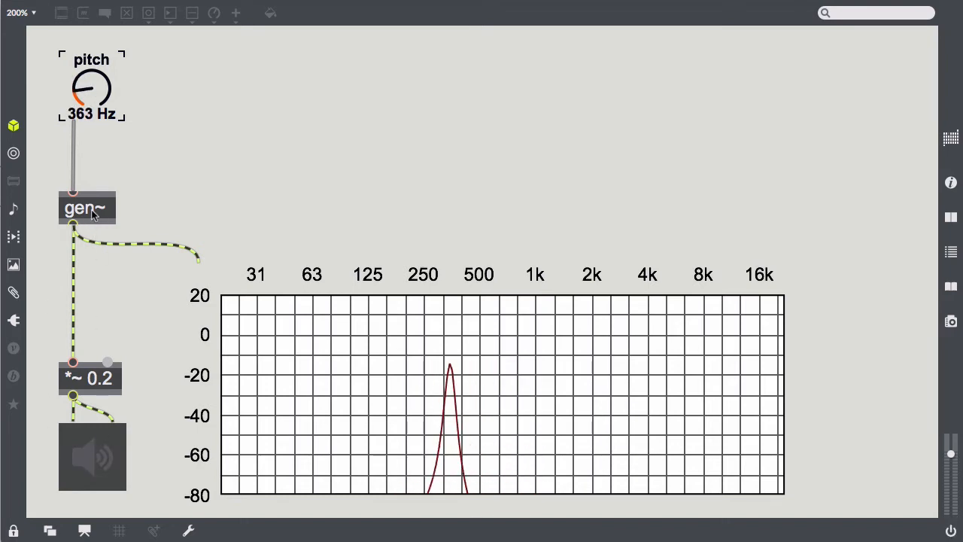
pyautogui.doubleClick(87, 208)
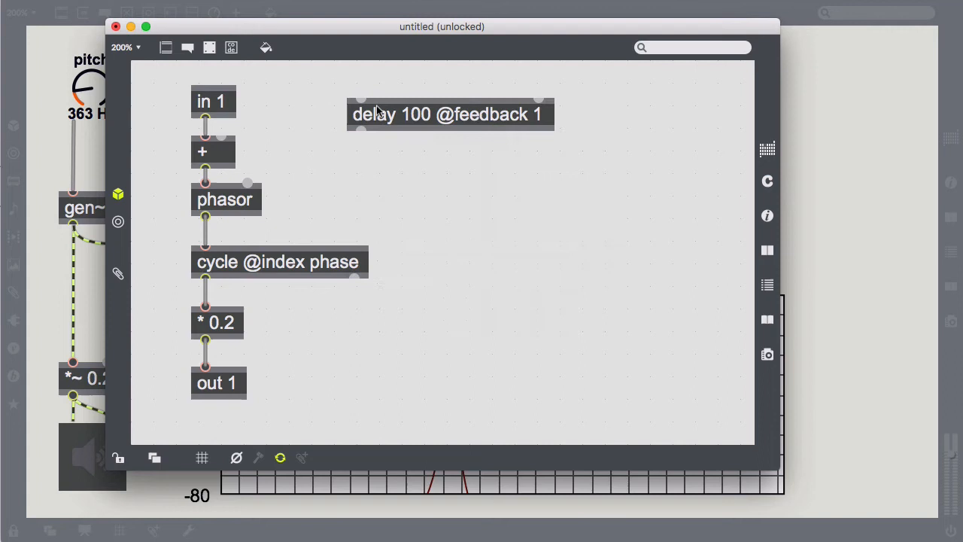
pyautogui.moveTo(450, 115); pyautogui.dragTo(408, 90)
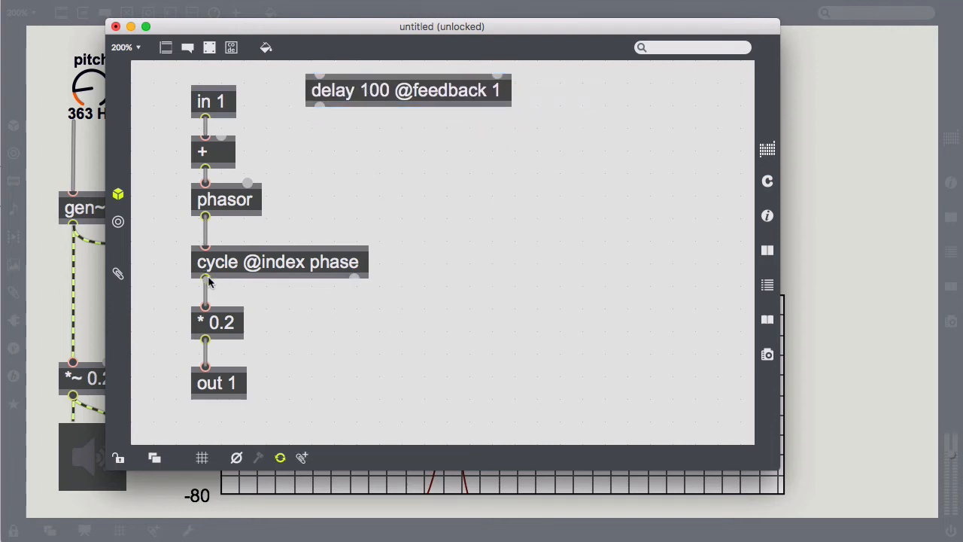
pyautogui.moveTo(208, 284); pyautogui.dragTo(319, 75)
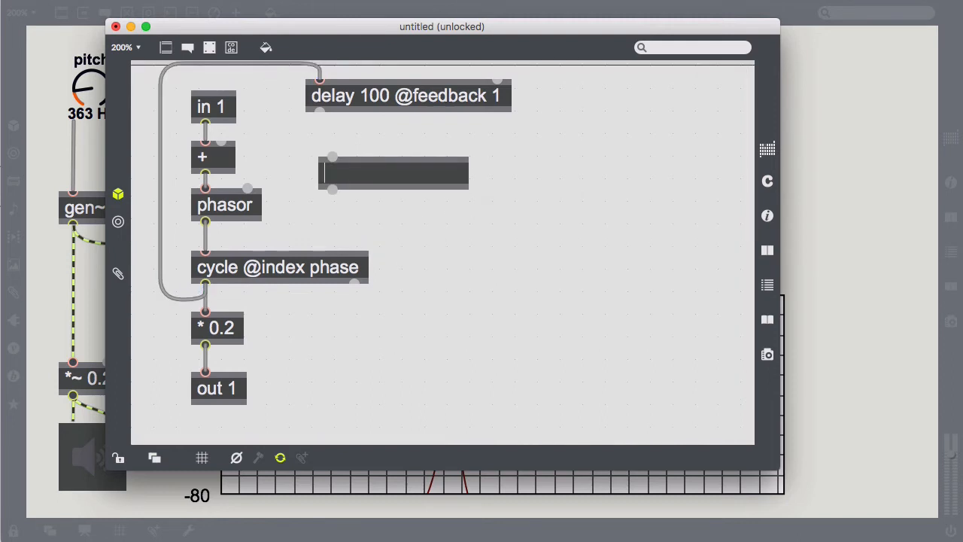
pyautogui.write('*')
pyautogui.write('param feedback 0.')
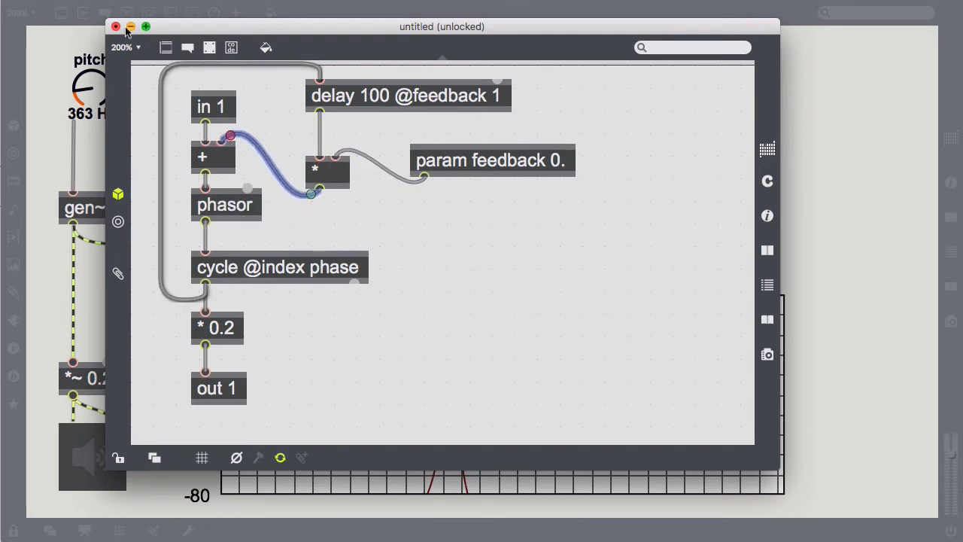
pyautogui.click(116, 27)
pyautogui.write('feed')
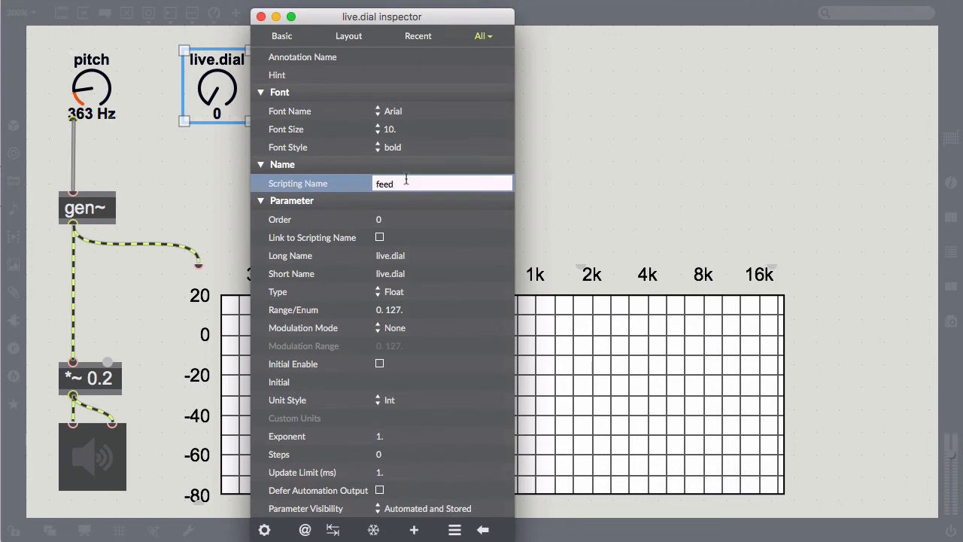
# Name the second live.dial feedback and give it a 0. 1. range.
pyautogui.write('back')
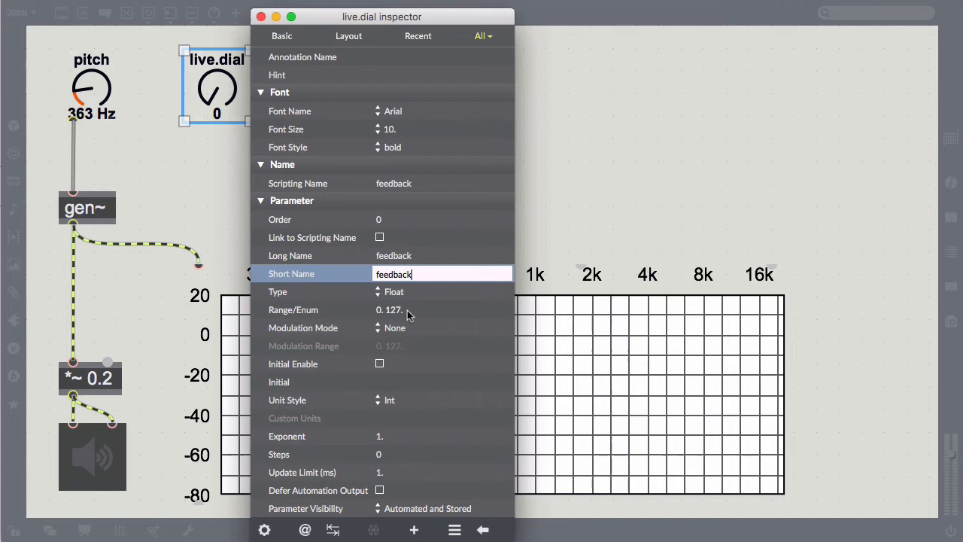
pyautogui.click(442, 310)
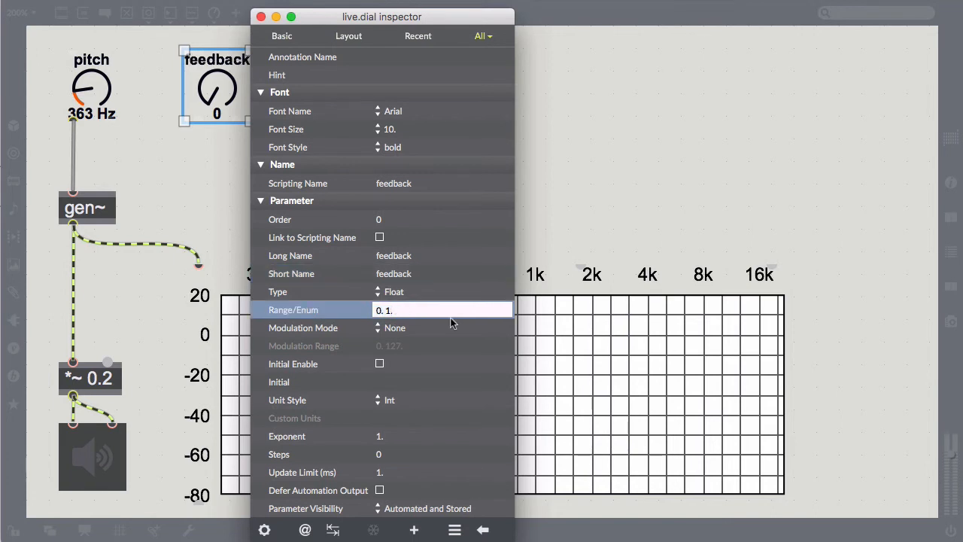
pyautogui.click(390, 401)
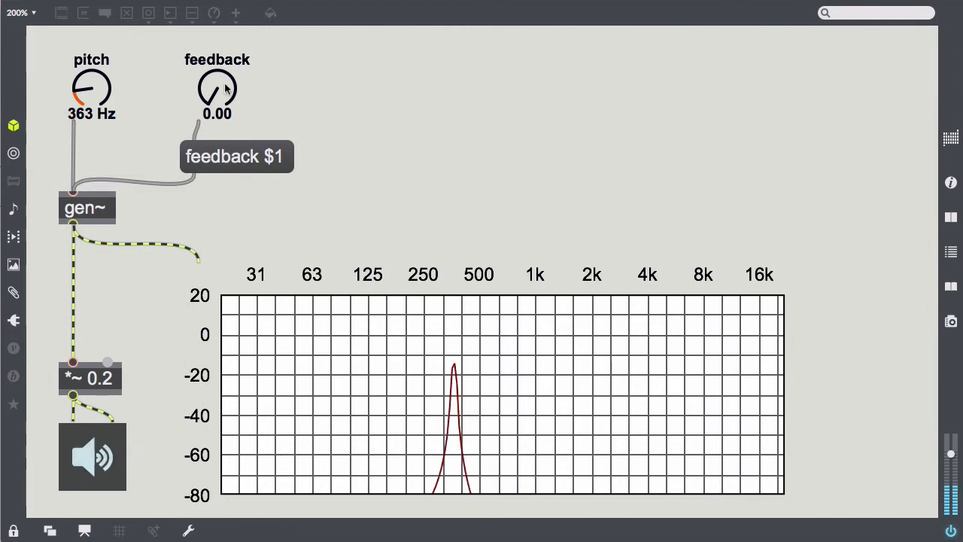
# Push feedback near 1, reset it to zero, then re-range the feedback dial to 0. 1000.
pyautogui.click(217, 91)
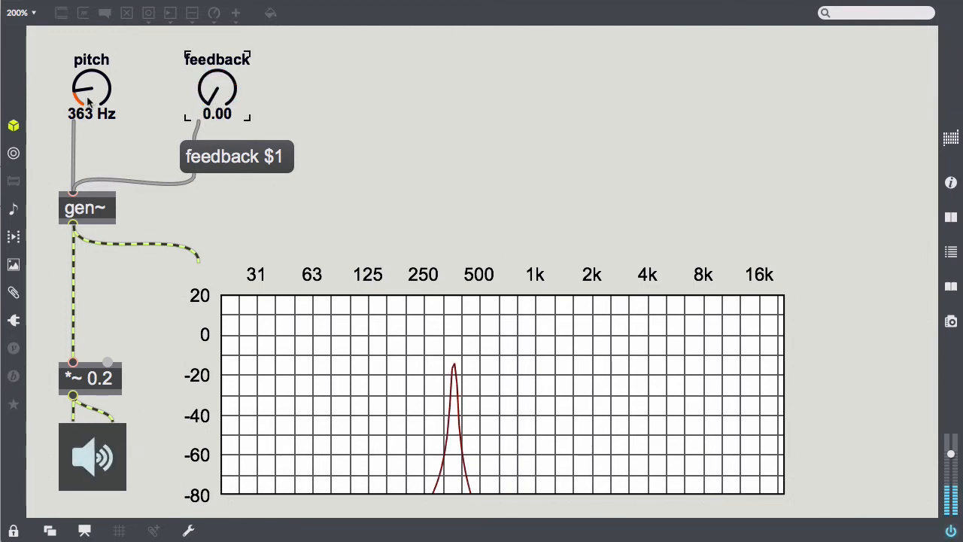
pyautogui.moveTo(91, 85); pyautogui.dragTo(91, 105)
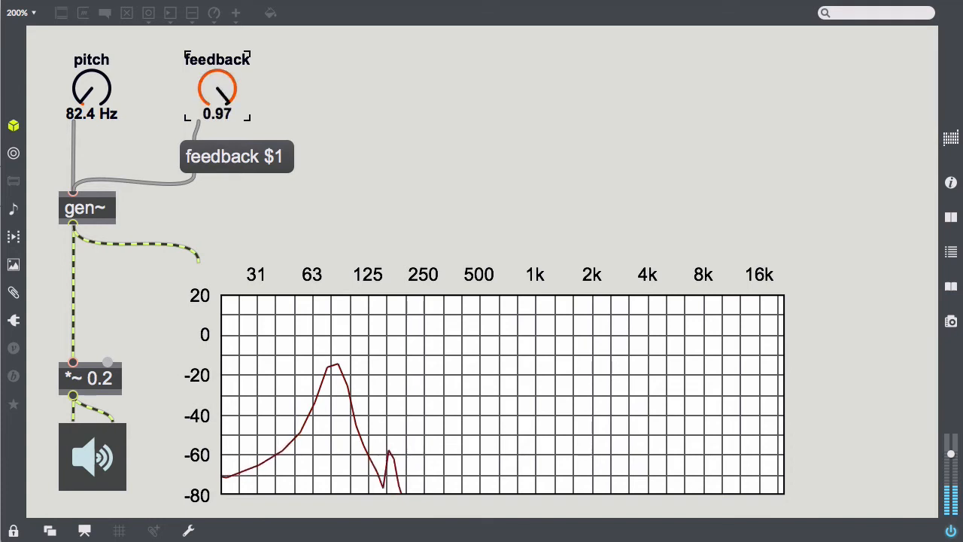
pyautogui.moveTo(216, 91); pyautogui.dragTo(217, 120)
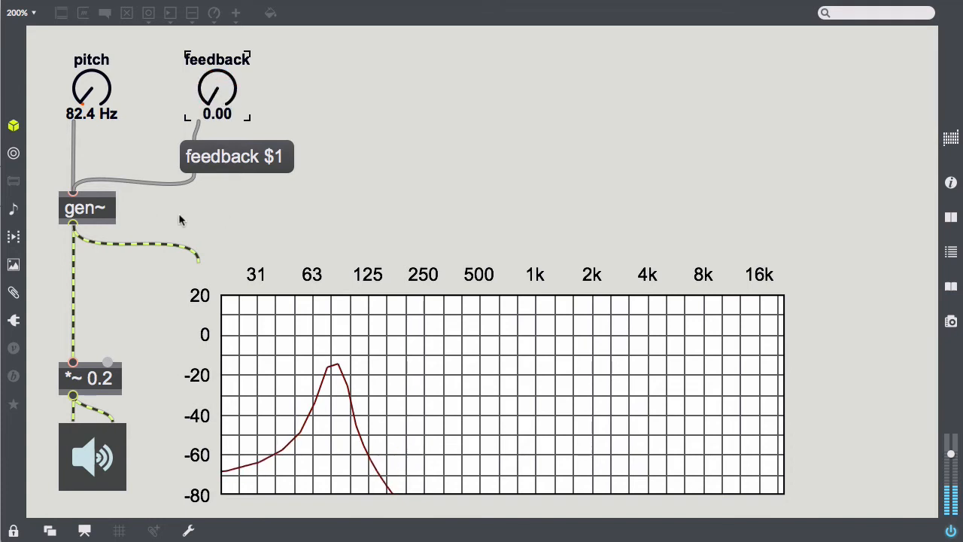
pyautogui.click(217, 86)
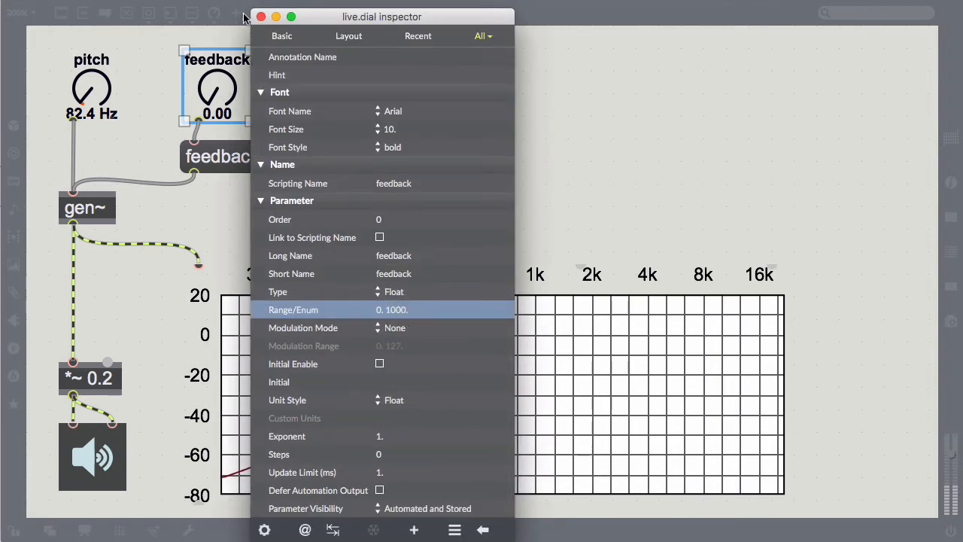
pyautogui.click(260, 16)
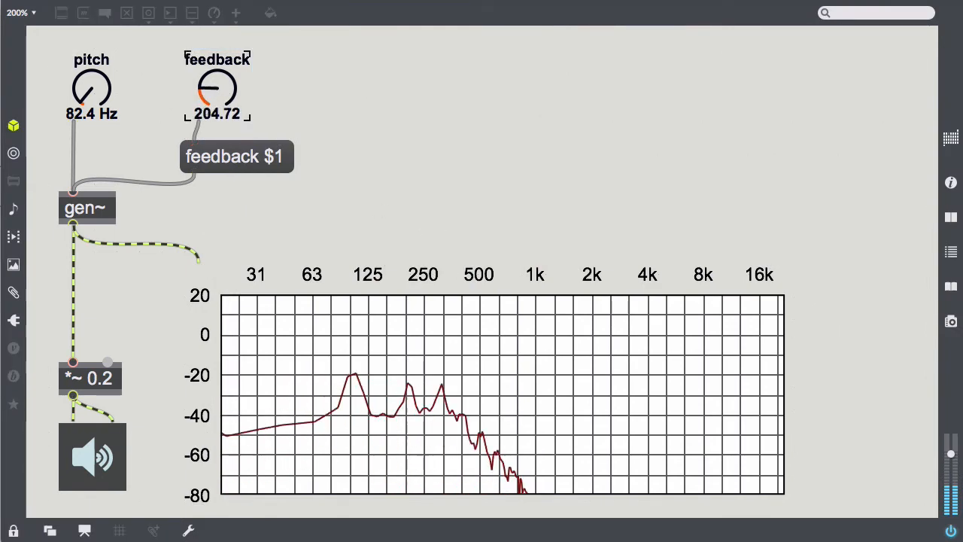
# Sweep feedback through 291, 378 and 1000 back to about 472, then set pitch to 425 Hz.
pyautogui.moveTo(217, 90); pyautogui.dragTo(217, 68)
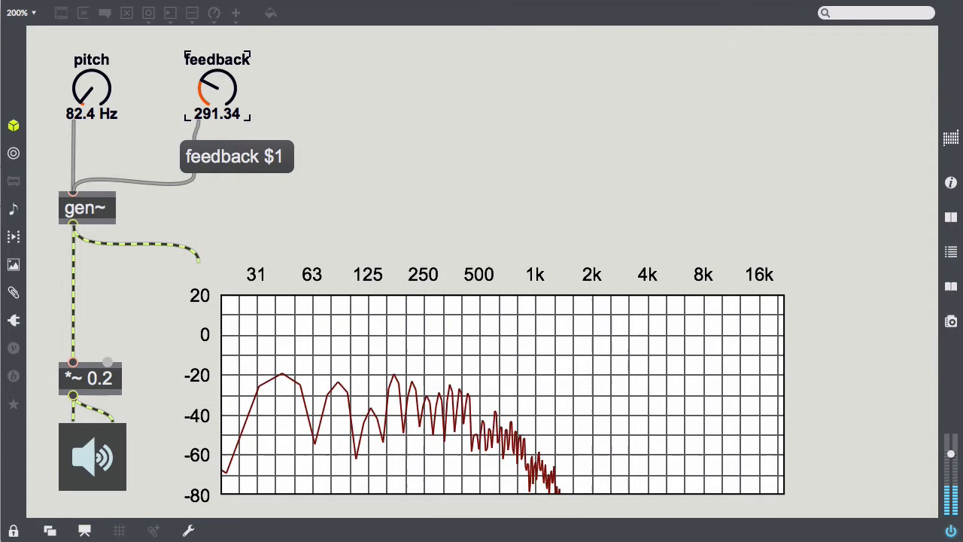
pyautogui.moveTo(217, 86); pyautogui.dragTo(216, 93)
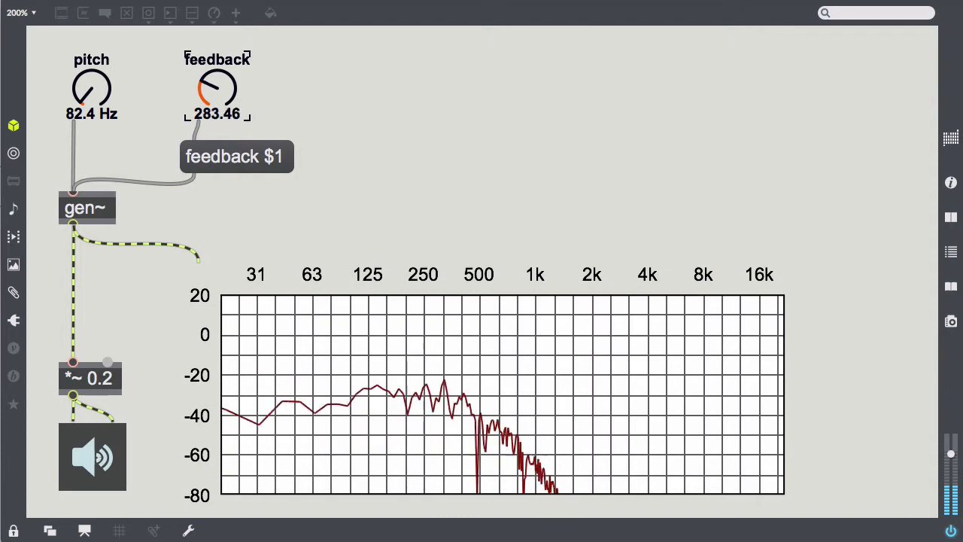
pyautogui.moveTo(217, 90); pyautogui.dragTo(226, 75)
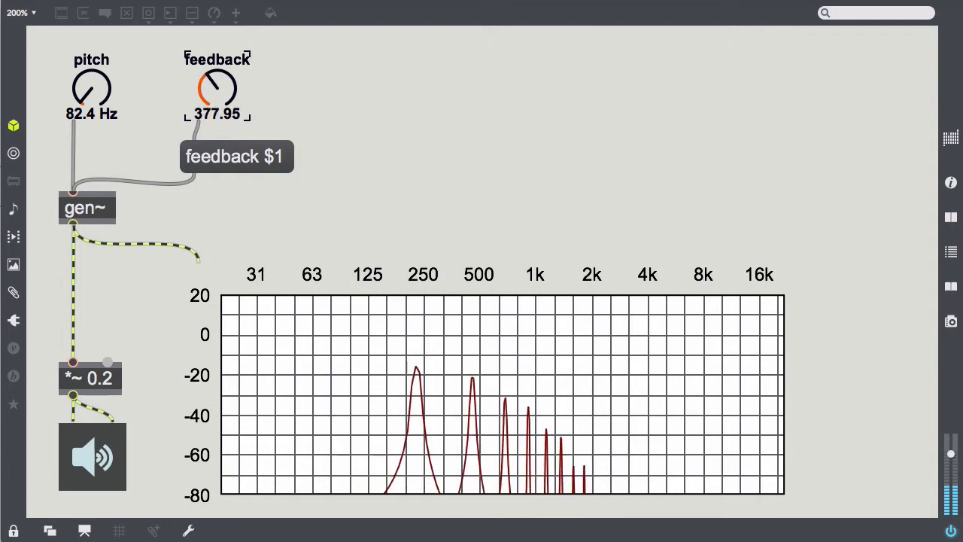
pyautogui.moveTo(217, 91); pyautogui.dragTo(224, 75)
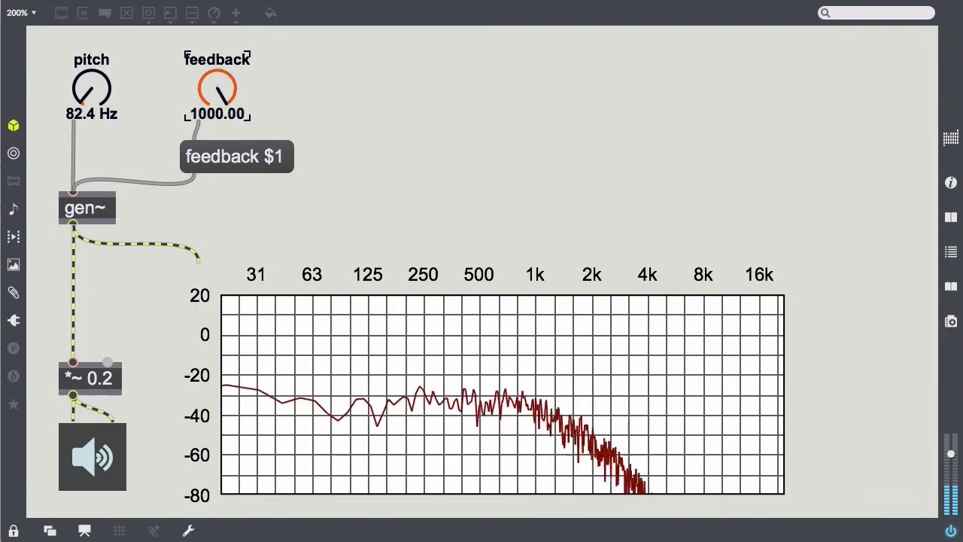
pyautogui.moveTo(217, 91); pyautogui.dragTo(216, 108)
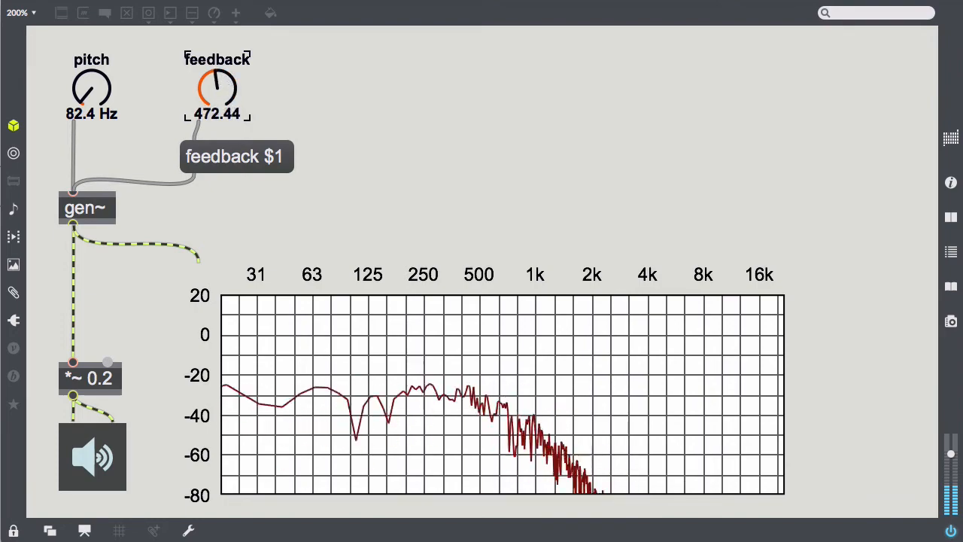
pyautogui.moveTo(217, 91); pyautogui.dragTo(217, 113)
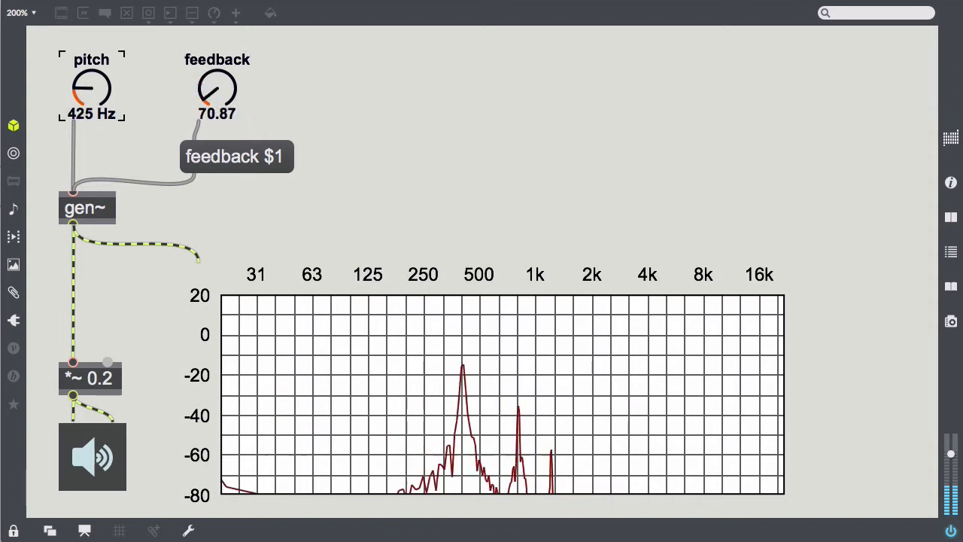
# Sweep feedback from about 55 up to 1000 and back to 402, then raise pitch to 581 Hz.
pyautogui.moveTo(217, 90); pyautogui.dragTo(216, 103)
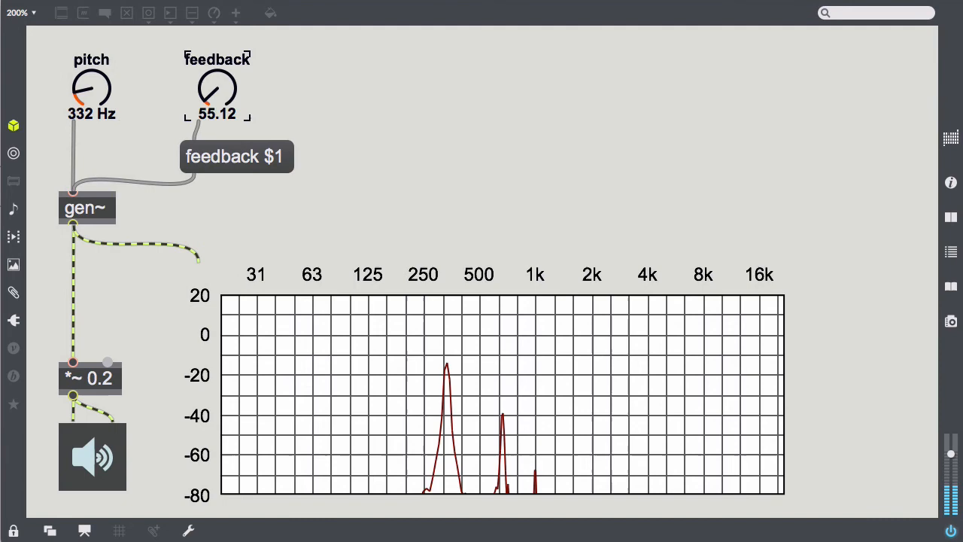
pyautogui.moveTo(217, 90); pyautogui.dragTo(225, 76)
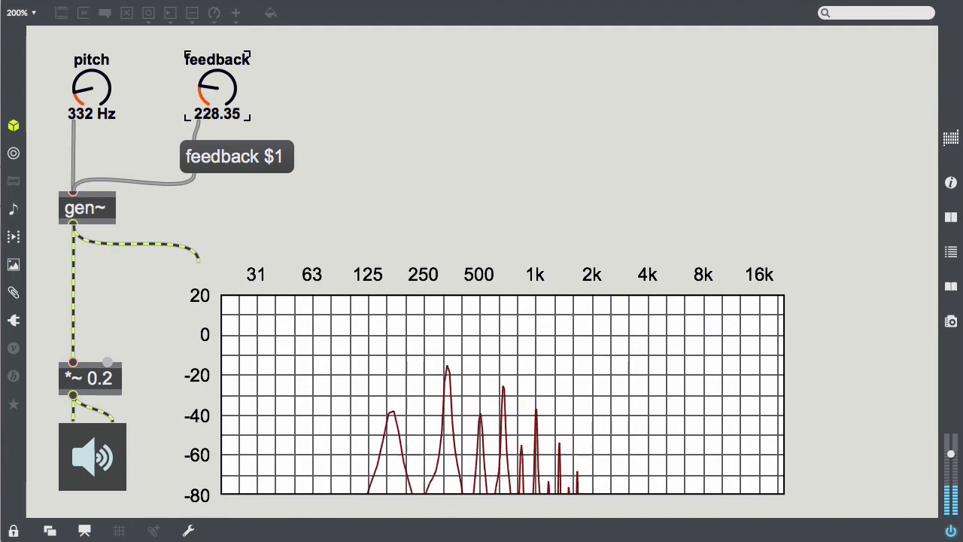
pyautogui.moveTo(216, 91); pyautogui.dragTo(217, 72)
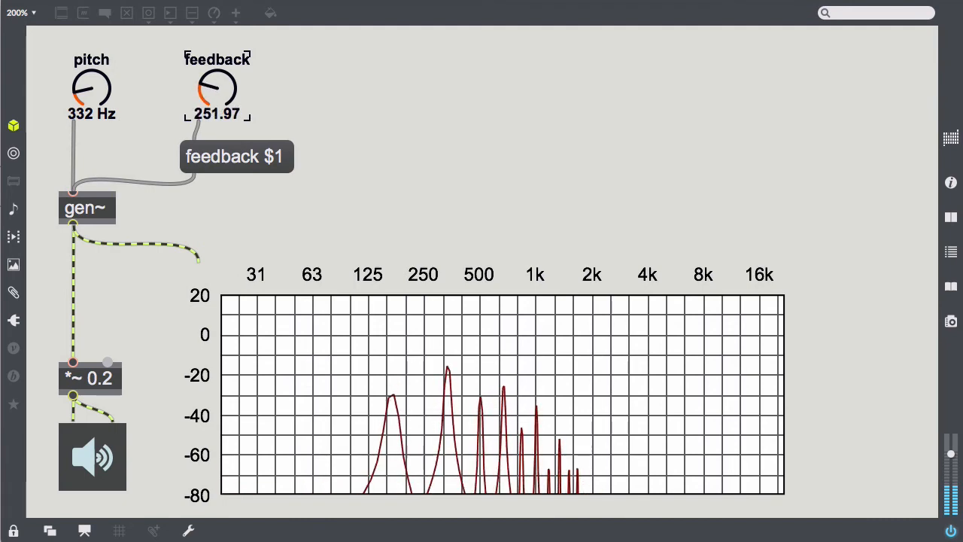
pyautogui.moveTo(216, 89); pyautogui.dragTo(226, 72)
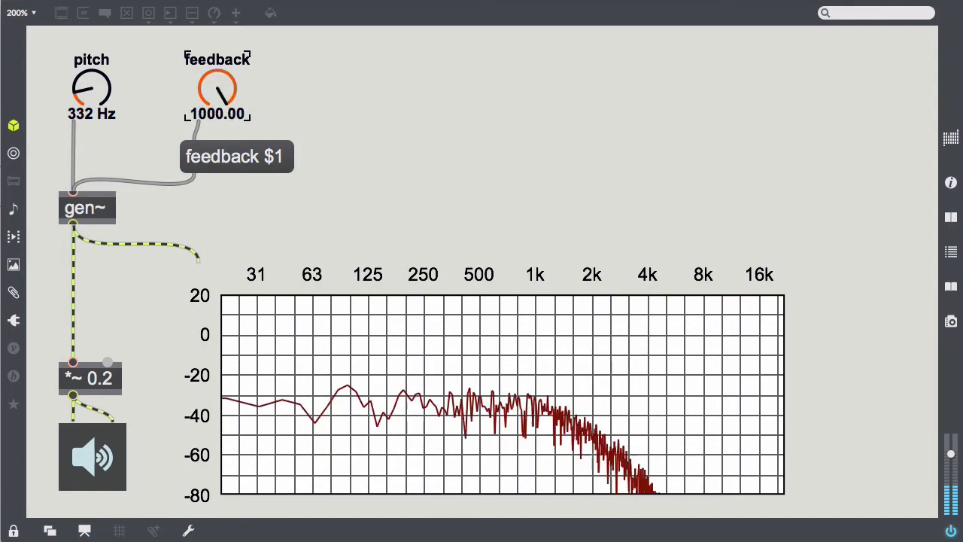
pyautogui.moveTo(217, 90); pyautogui.dragTo(217, 113)
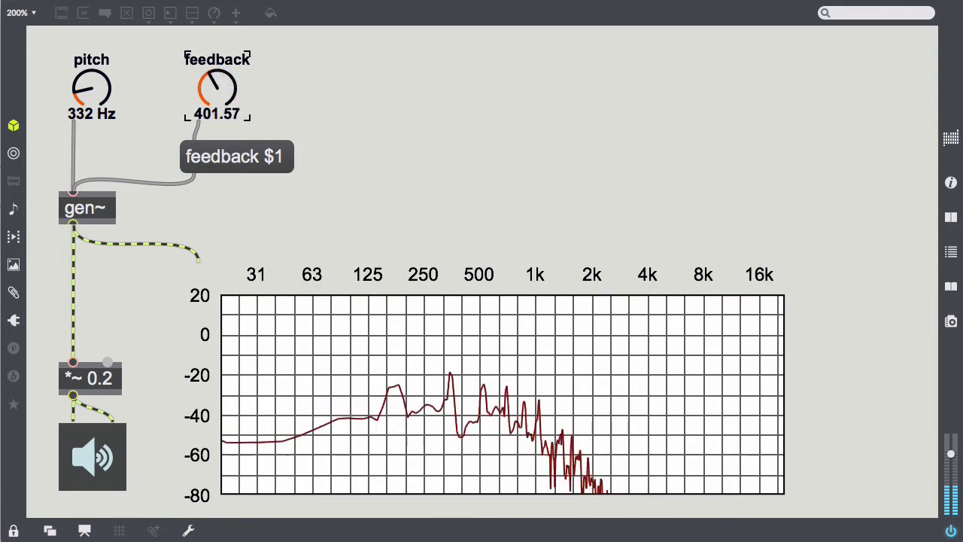
pyautogui.moveTo(217, 90); pyautogui.dragTo(217, 78)
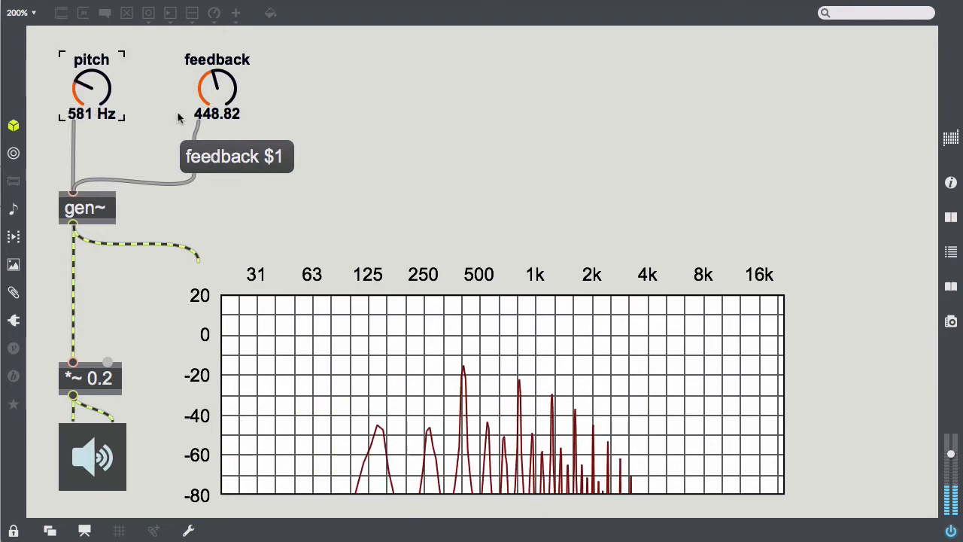
# Sweep the feedback dial through roughly 402, 772, 693, 433 and 646 before settling at 787.40.
pyautogui.moveTo(216, 90); pyautogui.dragTo(217, 113)
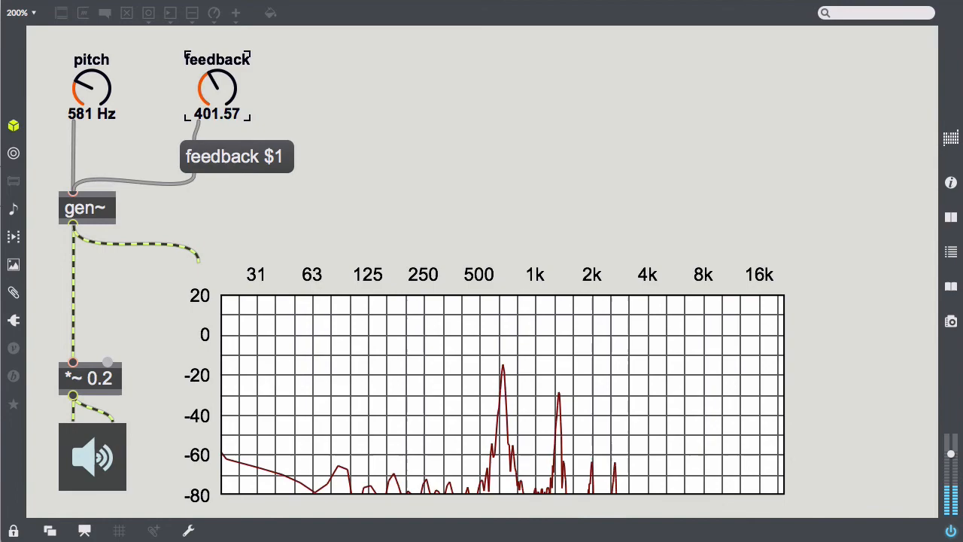
pyautogui.moveTo(217, 89); pyautogui.dragTo(226, 75)
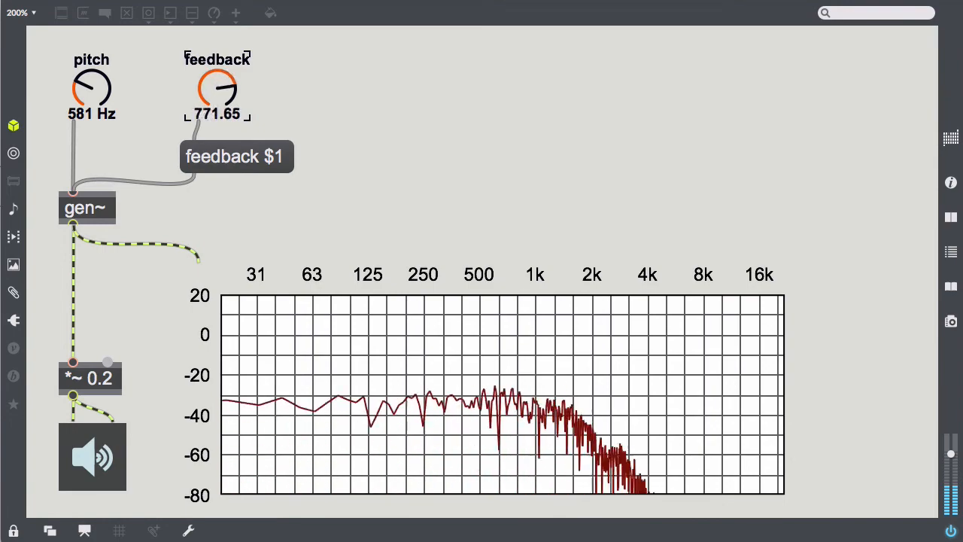
pyautogui.moveTo(217, 89); pyautogui.dragTo(217, 112)
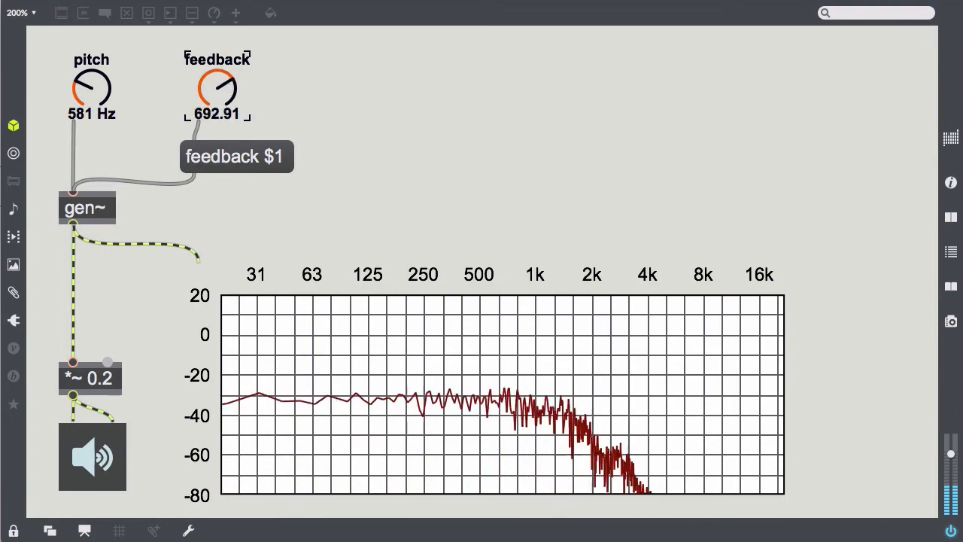
pyautogui.moveTo(216, 89); pyautogui.dragTo(223, 85)
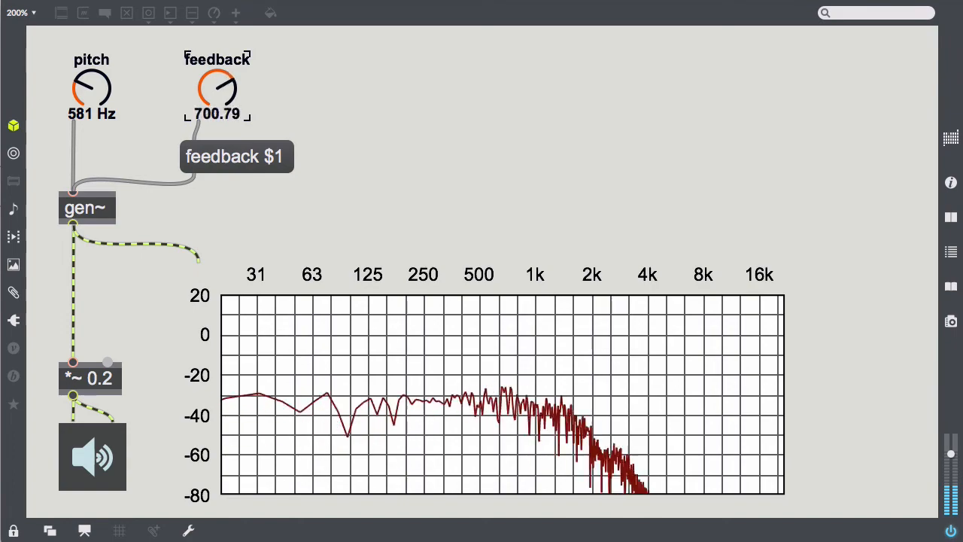
pyautogui.moveTo(217, 88); pyautogui.dragTo(217, 96)
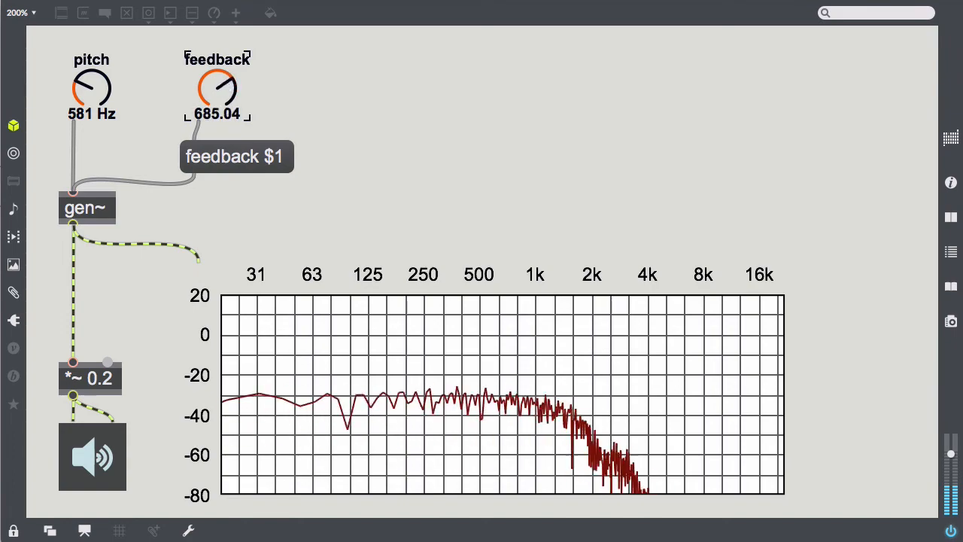
pyautogui.moveTo(217, 89); pyautogui.dragTo(216, 102)
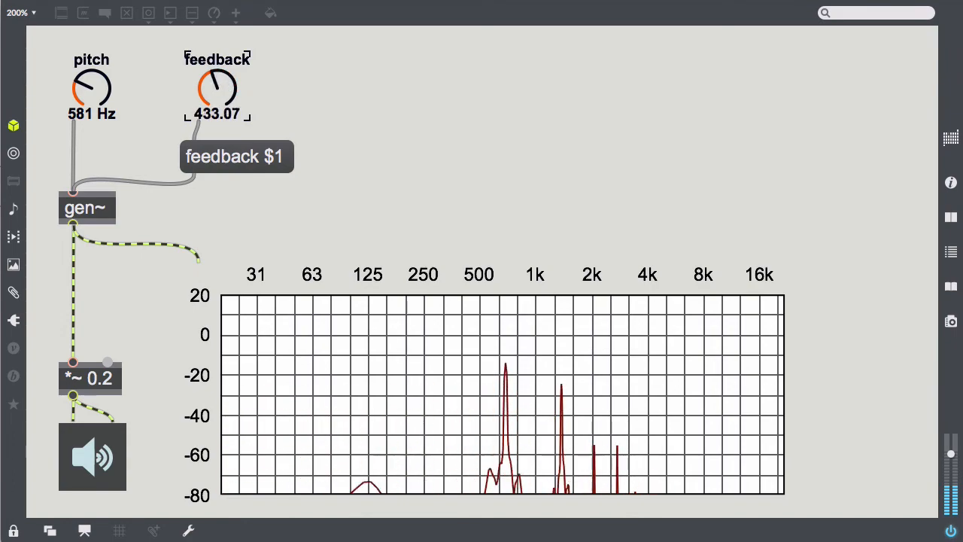
pyautogui.moveTo(217, 91); pyautogui.dragTo(223, 75)
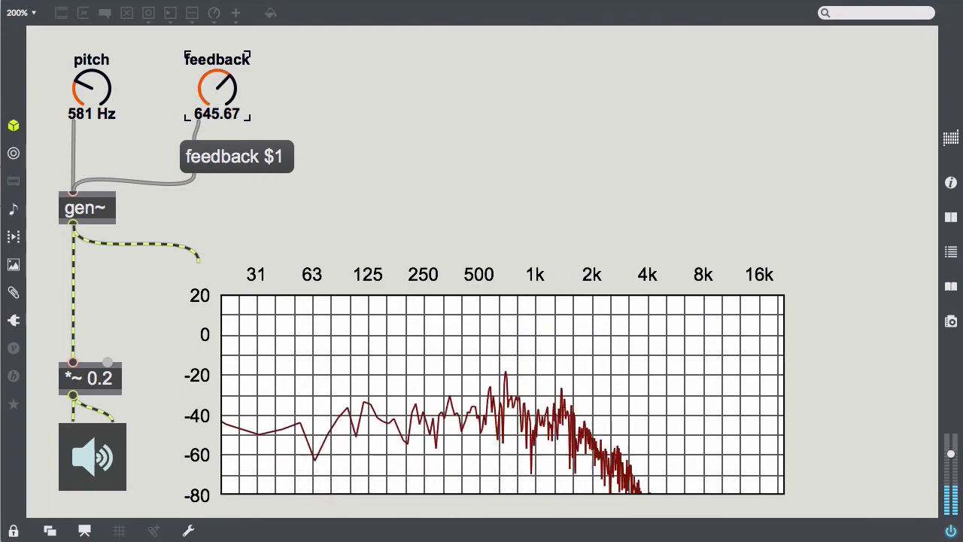
pyautogui.moveTo(216, 90); pyautogui.dragTo(223, 76)
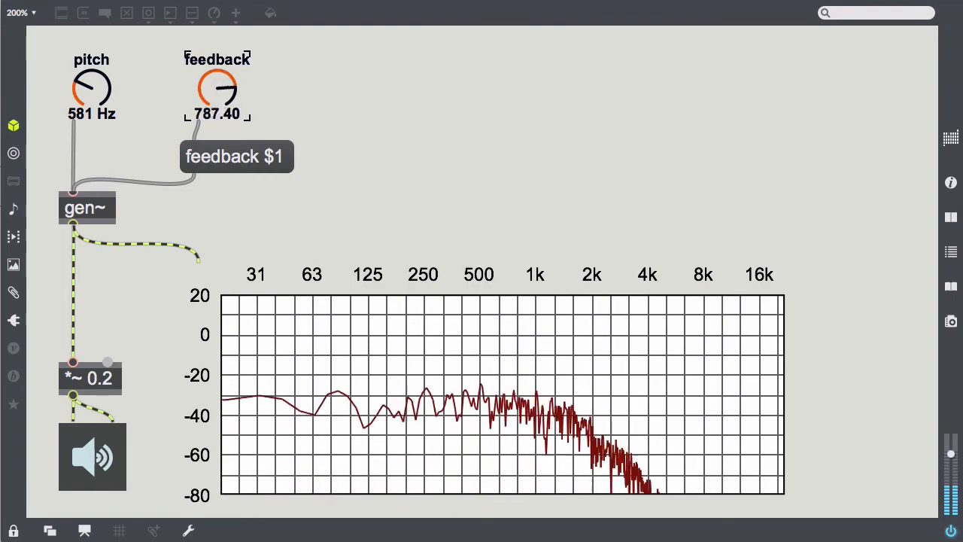